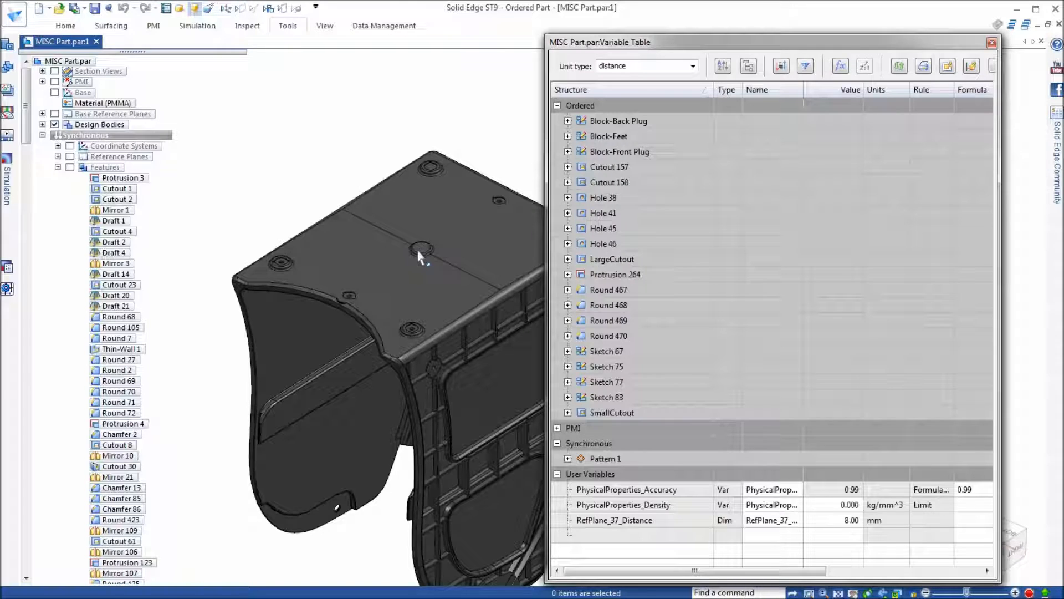
{"action": "mouse_move", "coordinate": [421, 250]}
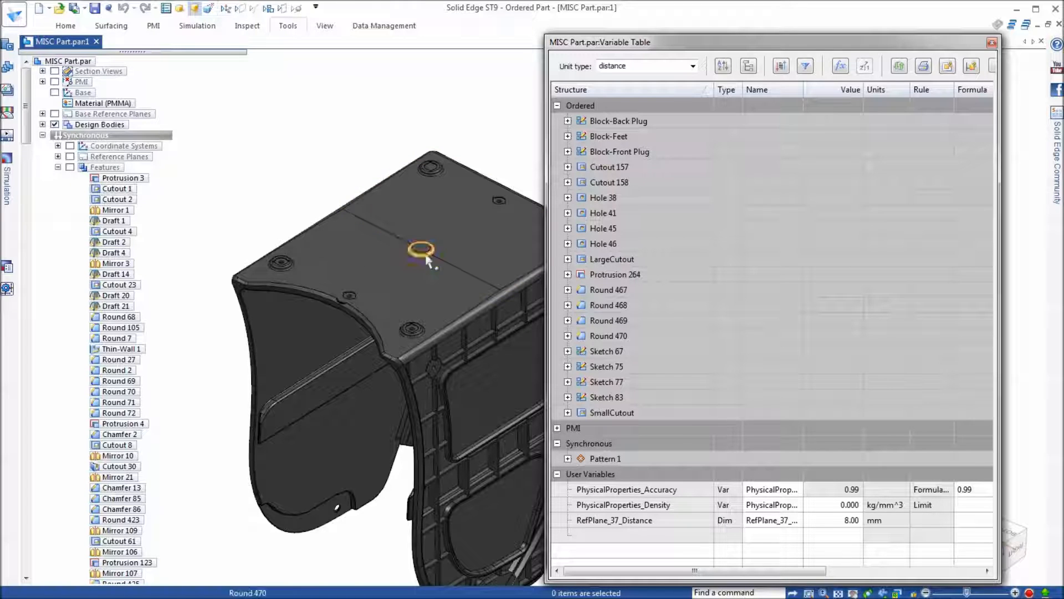
{"action": "mouse_move", "coordinate": [421, 255]}
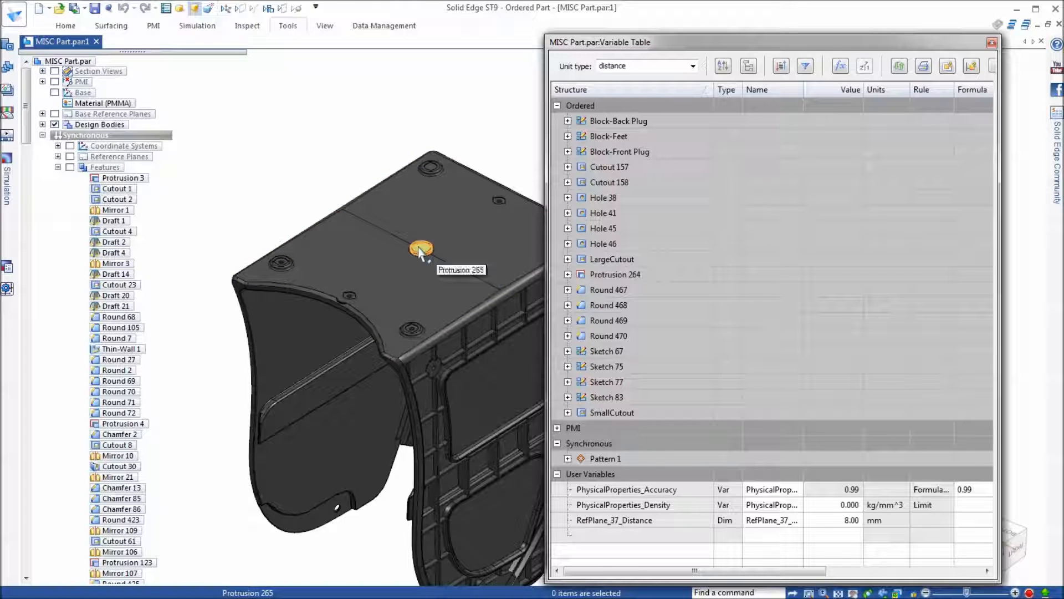
{"action": "mouse_move", "coordinate": [342, 153]}
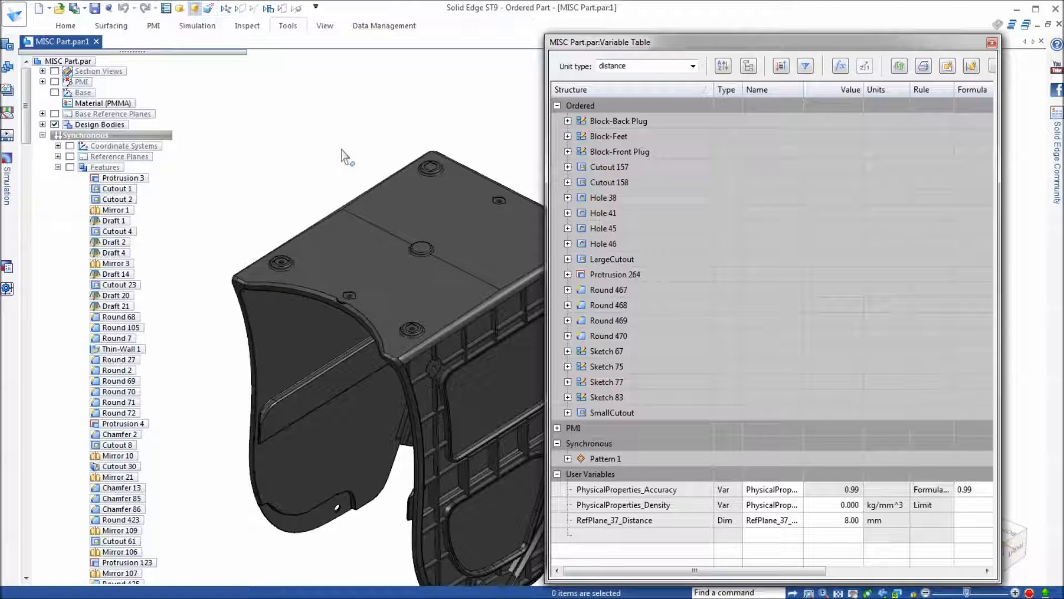
{"action": "mouse_move", "coordinate": [225, 177]}
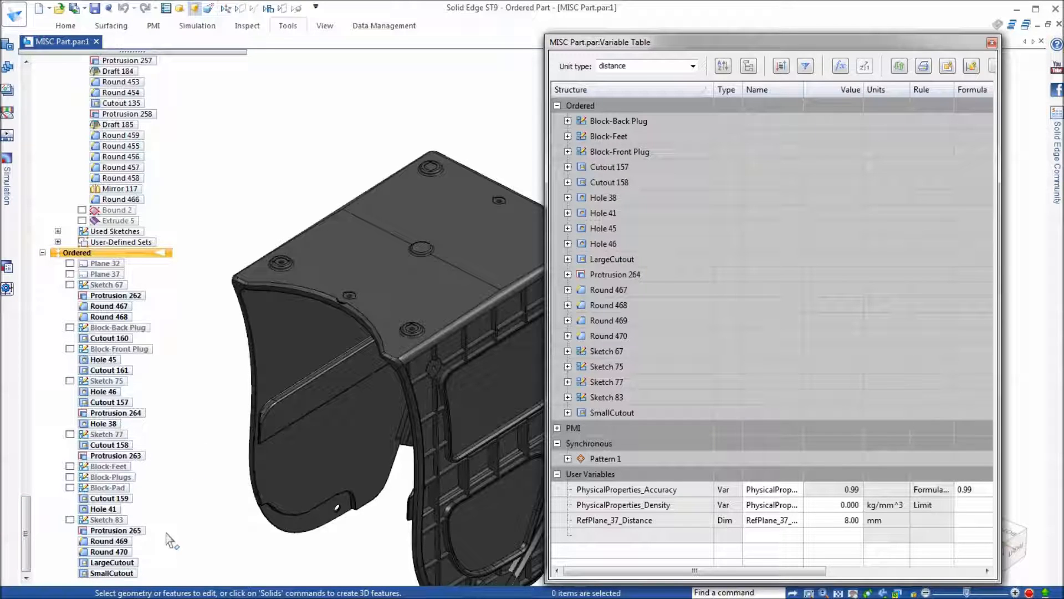
{"action": "left_click", "coordinate": [109, 541]}
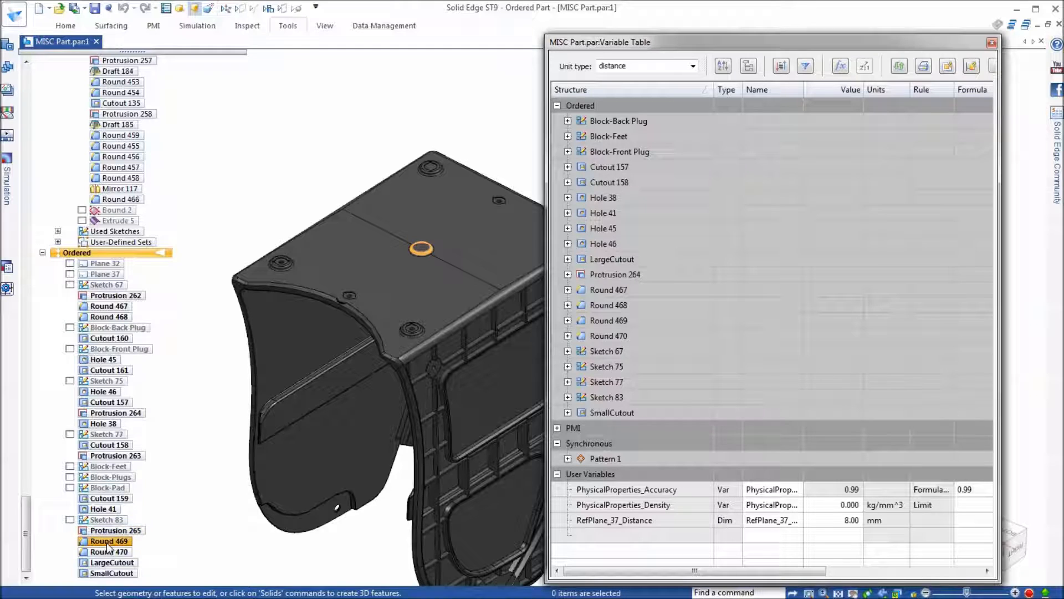
{"action": "left_click", "coordinate": [115, 530]}
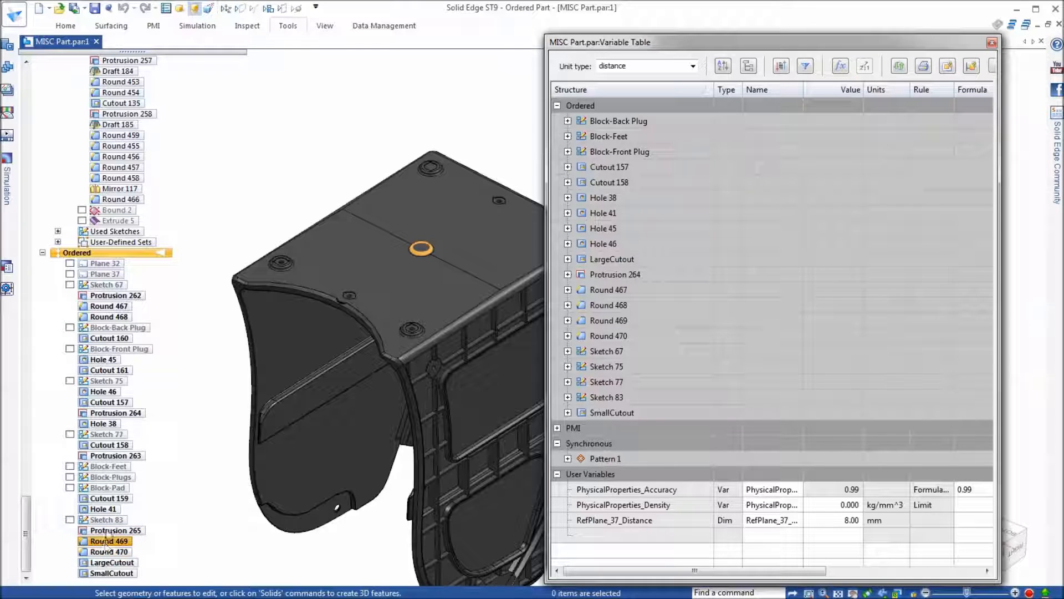
{"action": "left_click", "coordinate": [110, 551]}
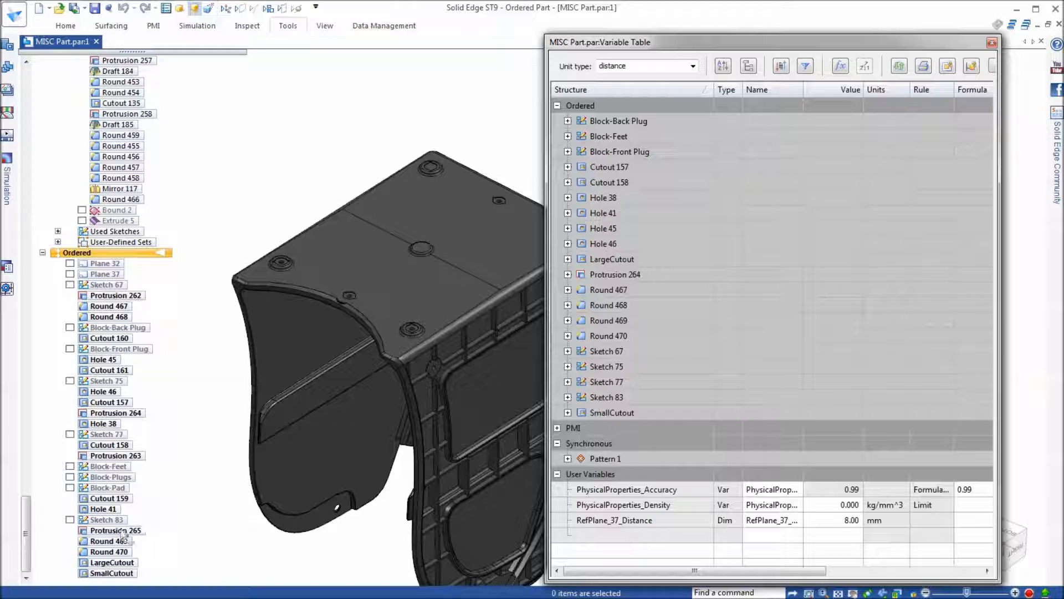
{"action": "left_click", "coordinate": [114, 530]}
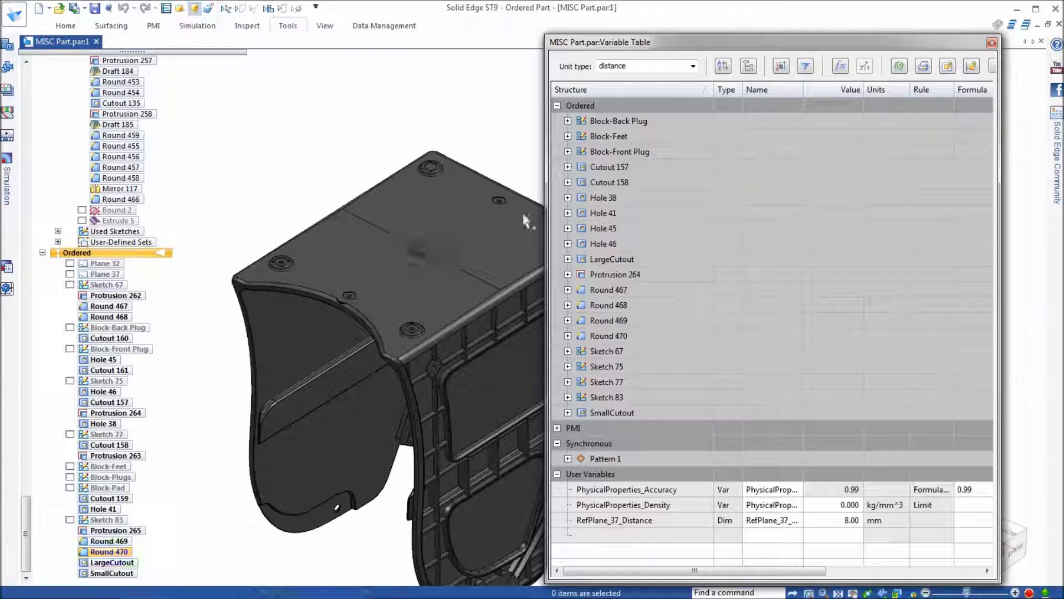
{"action": "mouse_move", "coordinate": [609, 334]}
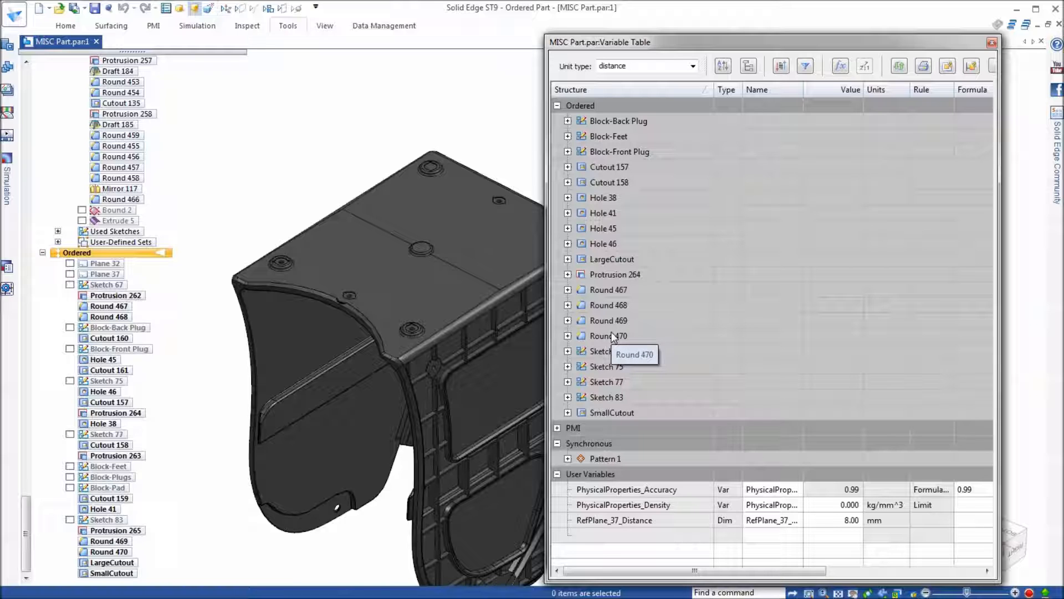
{"action": "left_click", "coordinate": [114, 530]}
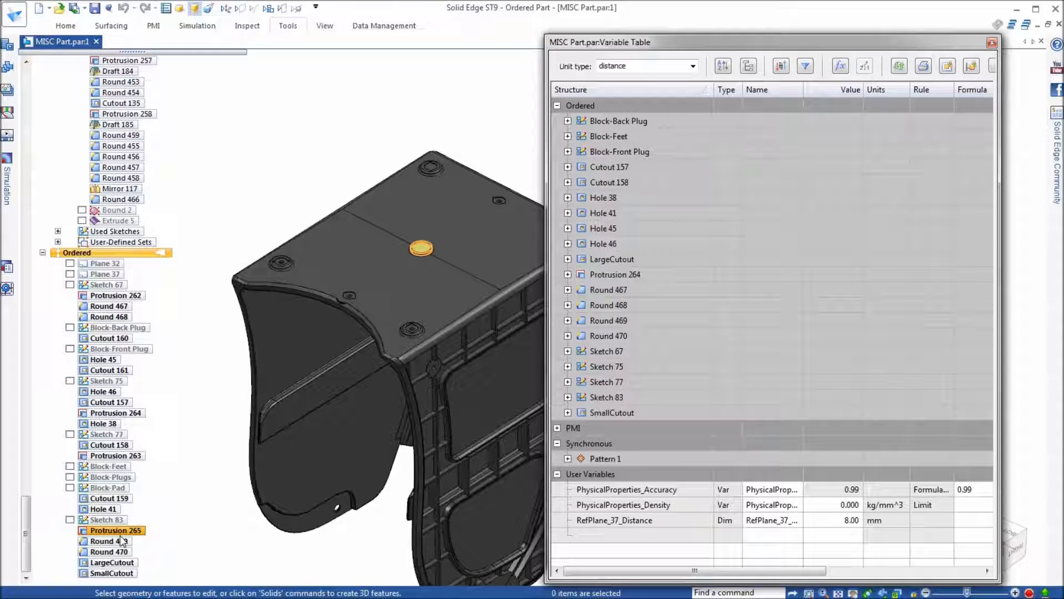
Add a suppression variable for Protrusion 265 from PathFinder and sort the Variable Table
{"action": "right_click", "coordinate": [115, 530]}
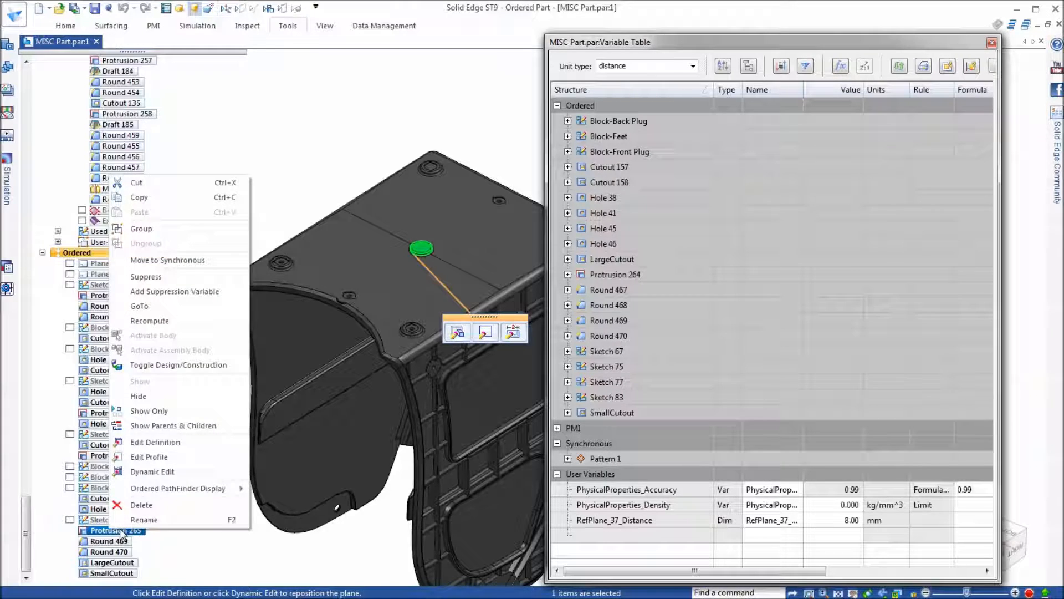
{"action": "mouse_move", "coordinate": [146, 276]}
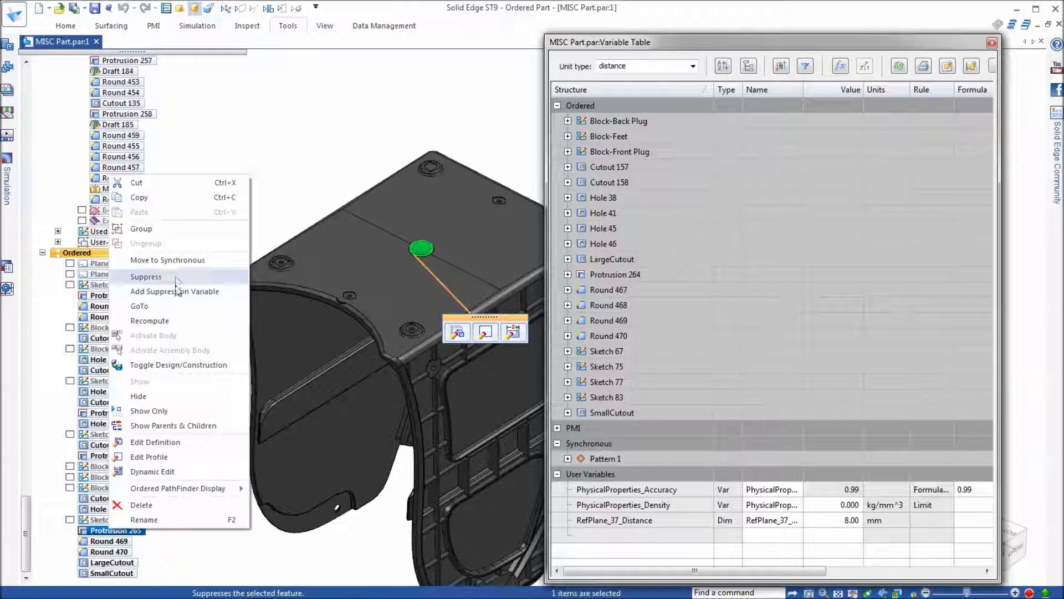
{"action": "mouse_move", "coordinate": [174, 292]}
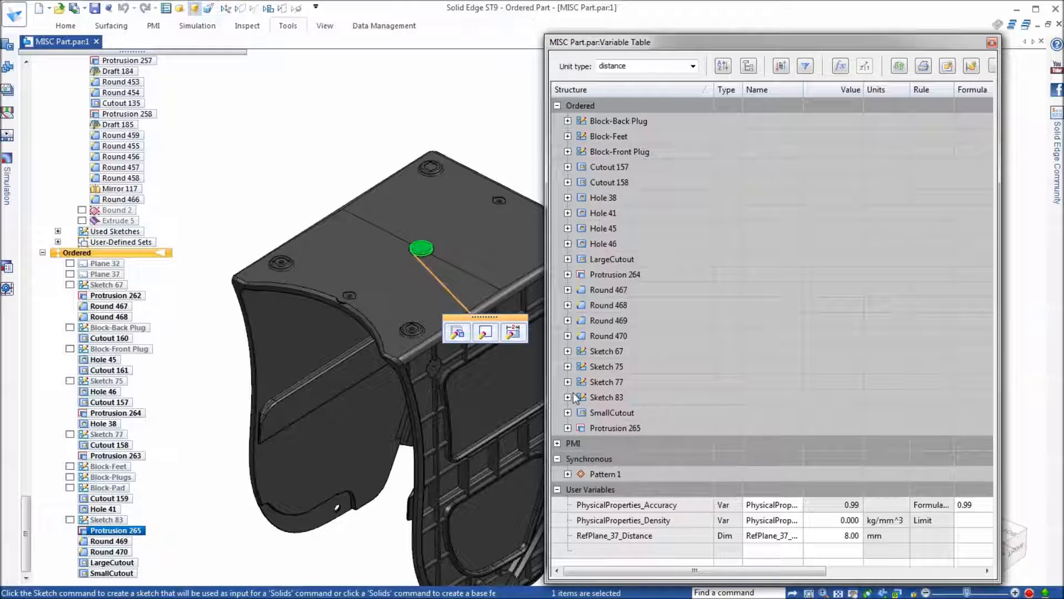
{"action": "right_click", "coordinate": [114, 530]}
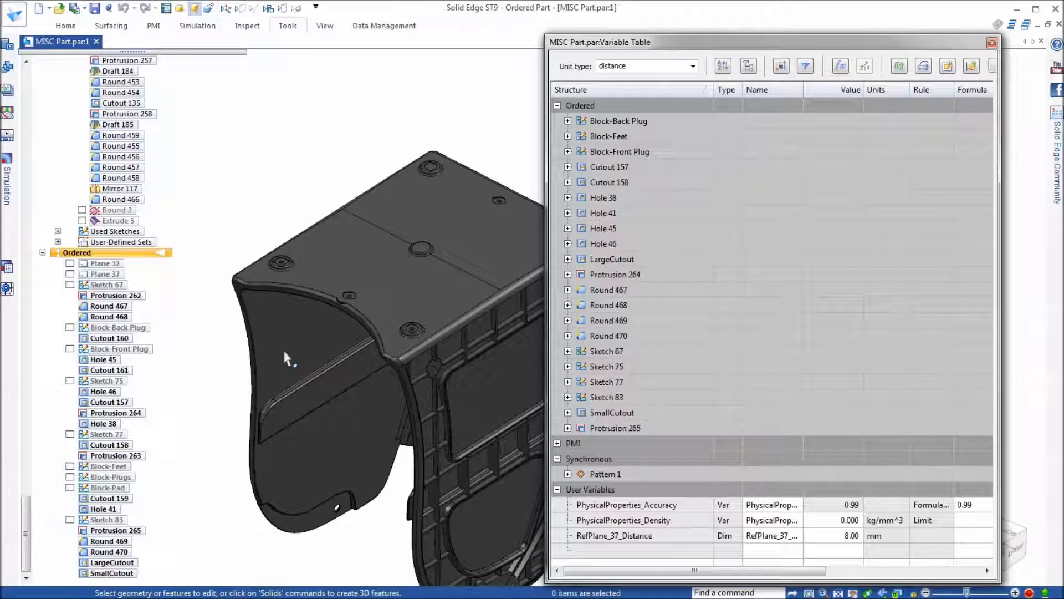
{"action": "left_click", "coordinate": [727, 273]}
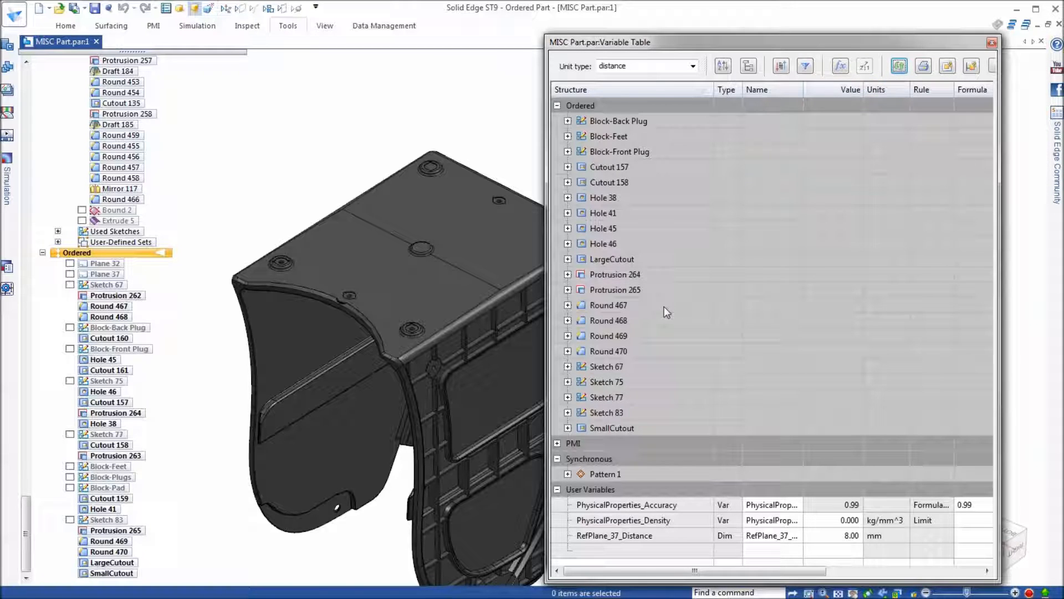
{"action": "mouse_move", "coordinate": [651, 367]}
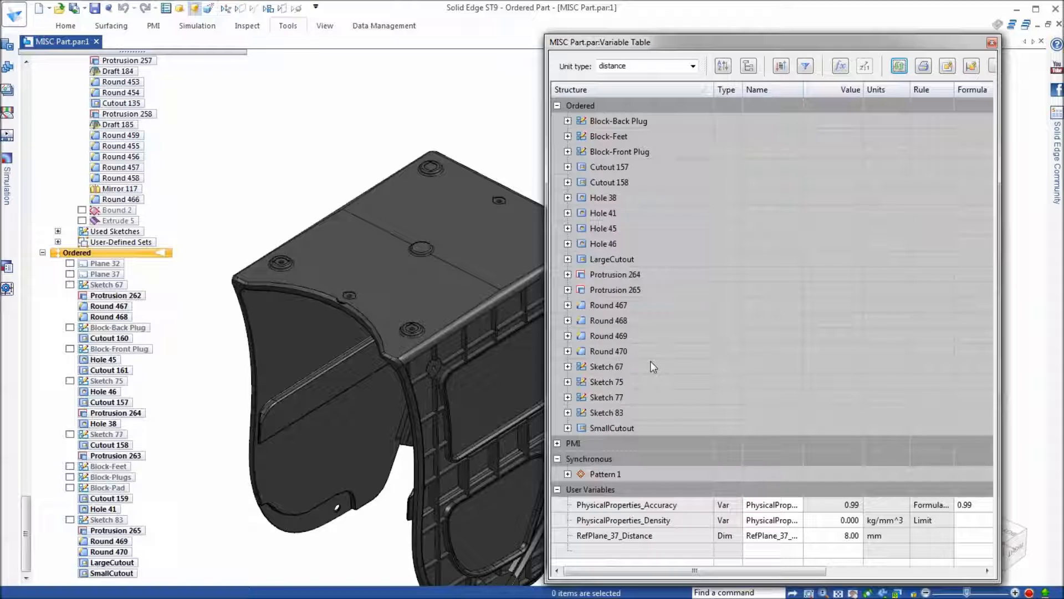
{"action": "mouse_move", "coordinate": [651, 367]}
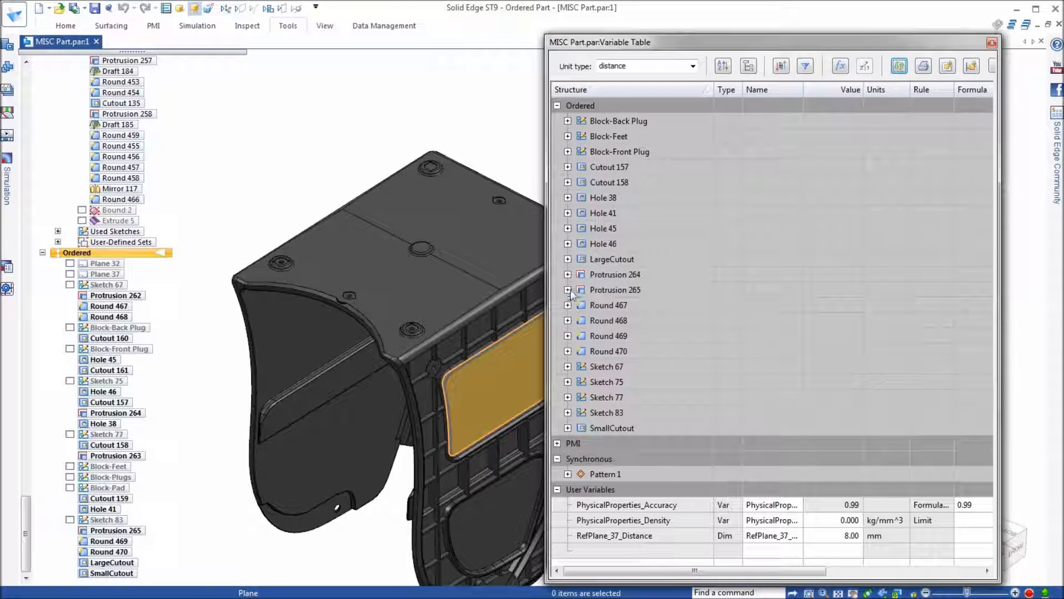
Expand Protrusion 265 to show its suppress variable and scroll to the Round 469/470 entries
{"action": "left_click", "coordinate": [568, 289]}
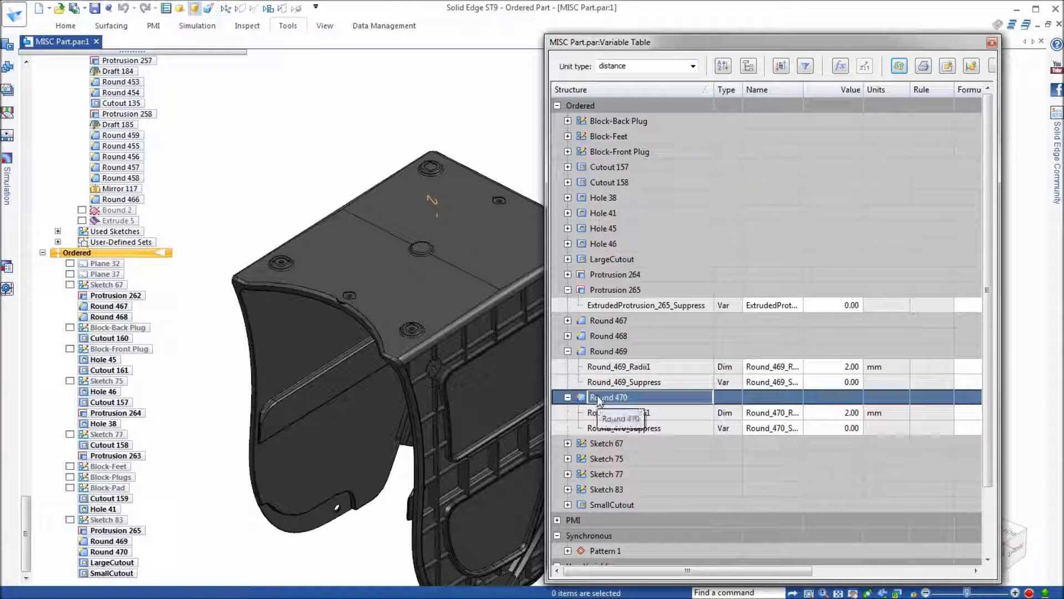
{"action": "scroll", "scroll_direction": "down", "scroll_amount": 3}
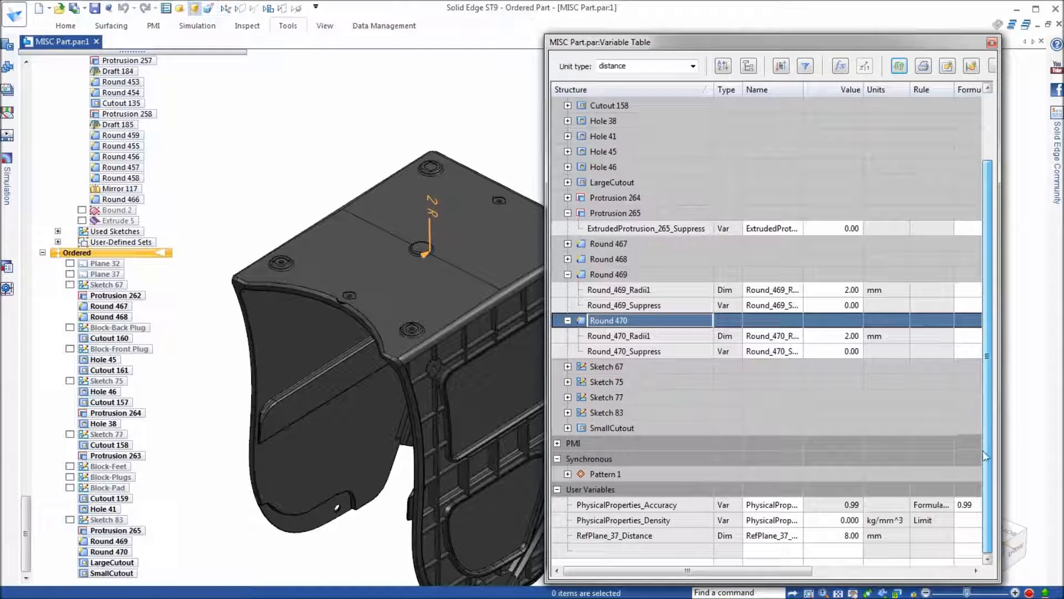
Create a new user variable named Logic_Function with the default value 0.00 mm
{"action": "left_click", "coordinate": [773, 550]}
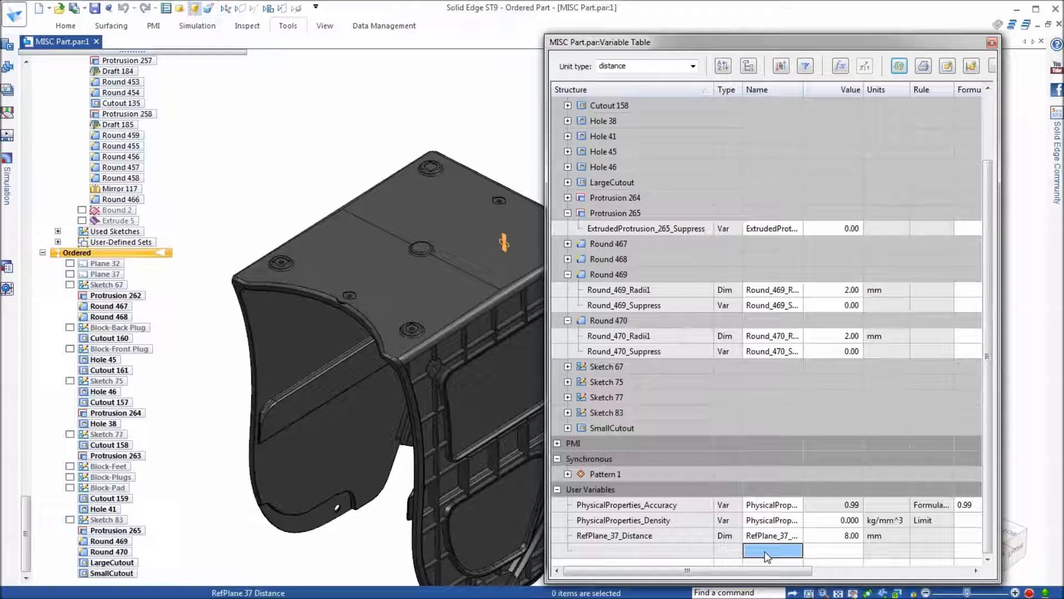
{"action": "type", "text": "Logic"}
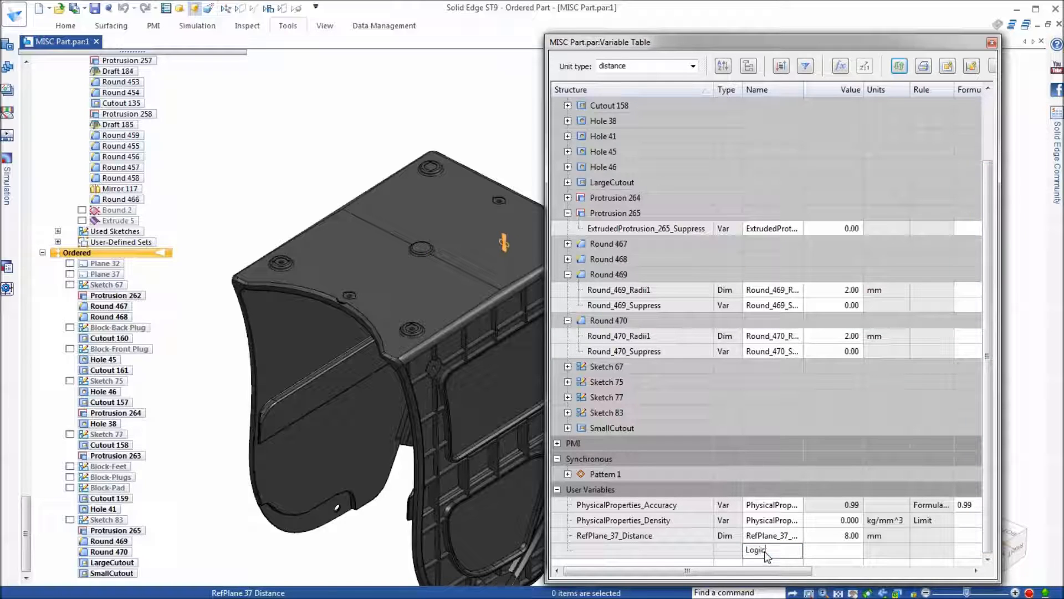
{"action": "type", "text": "_Function"}
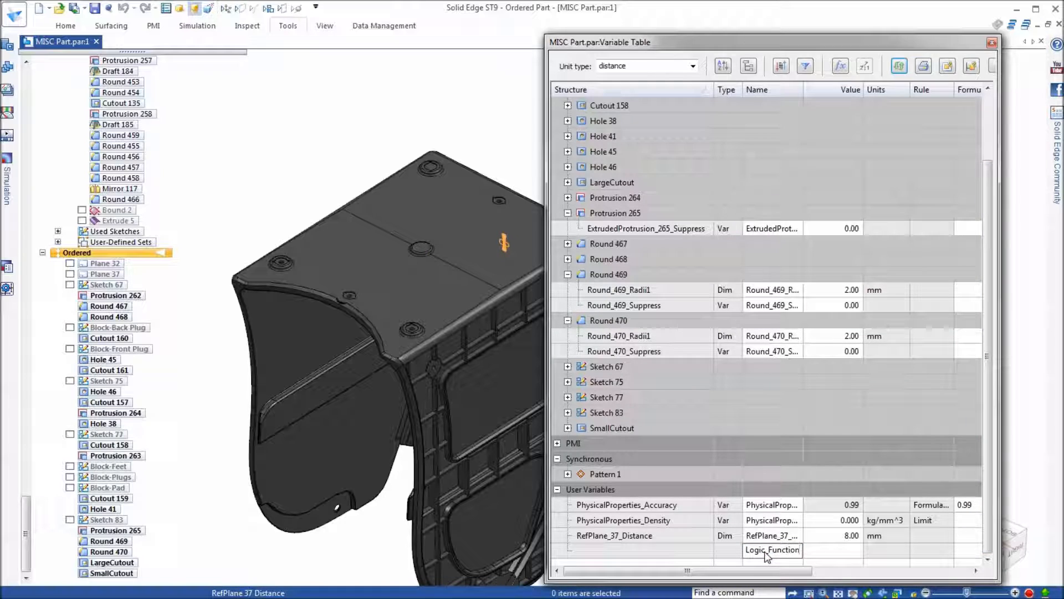
{"action": "left_click", "coordinate": [831, 551]}
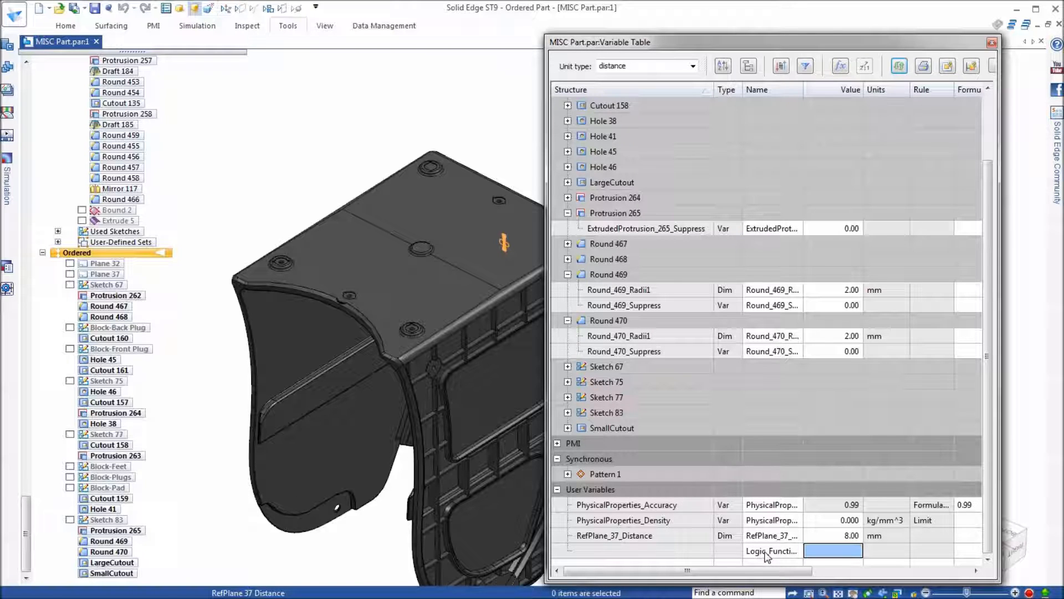
{"action": "left_click", "coordinate": [833, 551]}
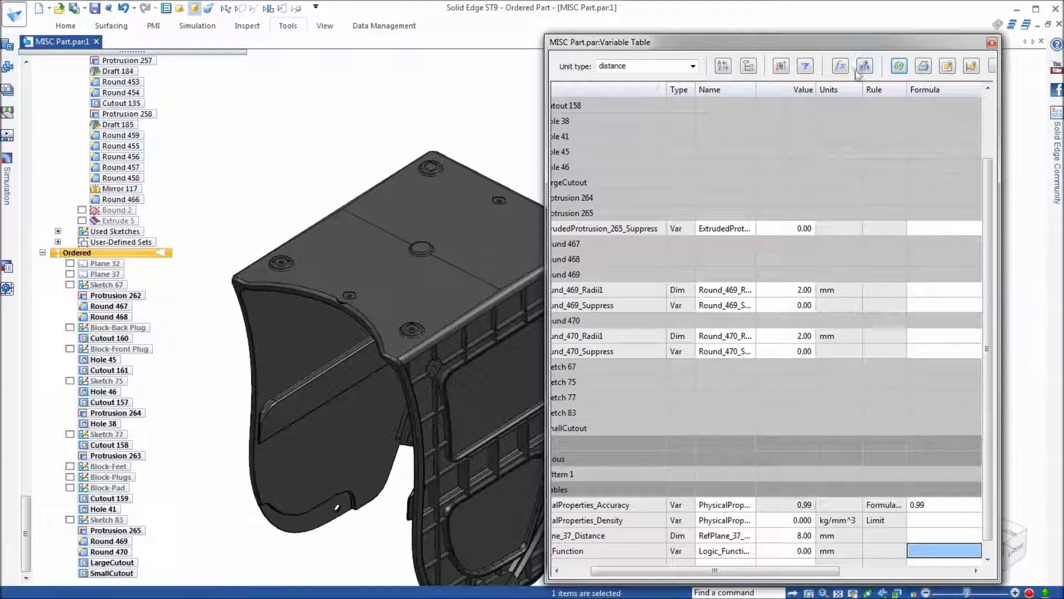
Preview the IF function's argument page in the Function Wizard, back out, and restart the wizard
{"action": "left_click", "coordinate": [840, 66]}
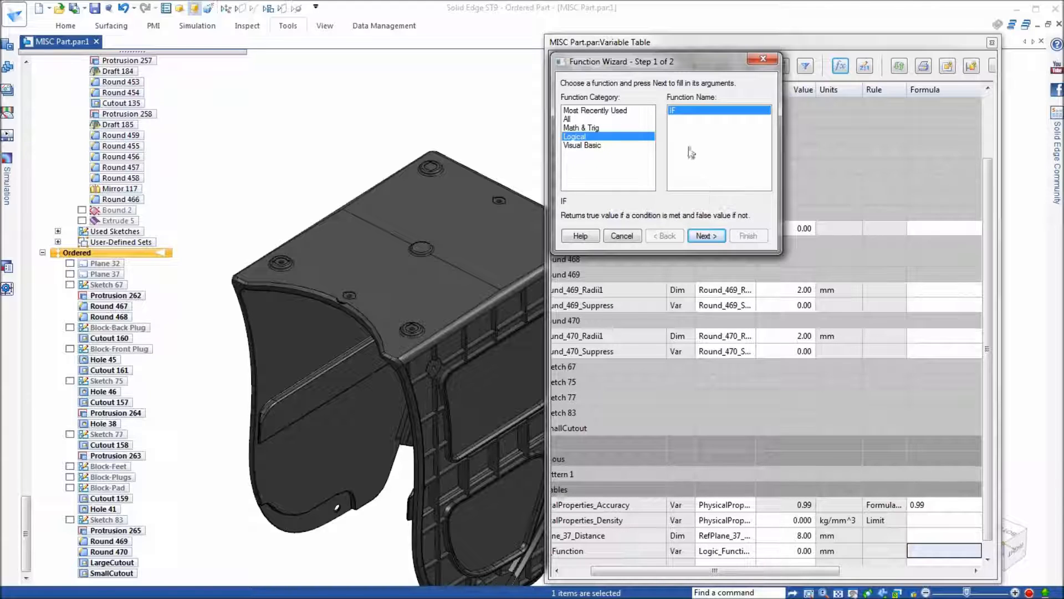
{"action": "left_click", "coordinate": [706, 235]}
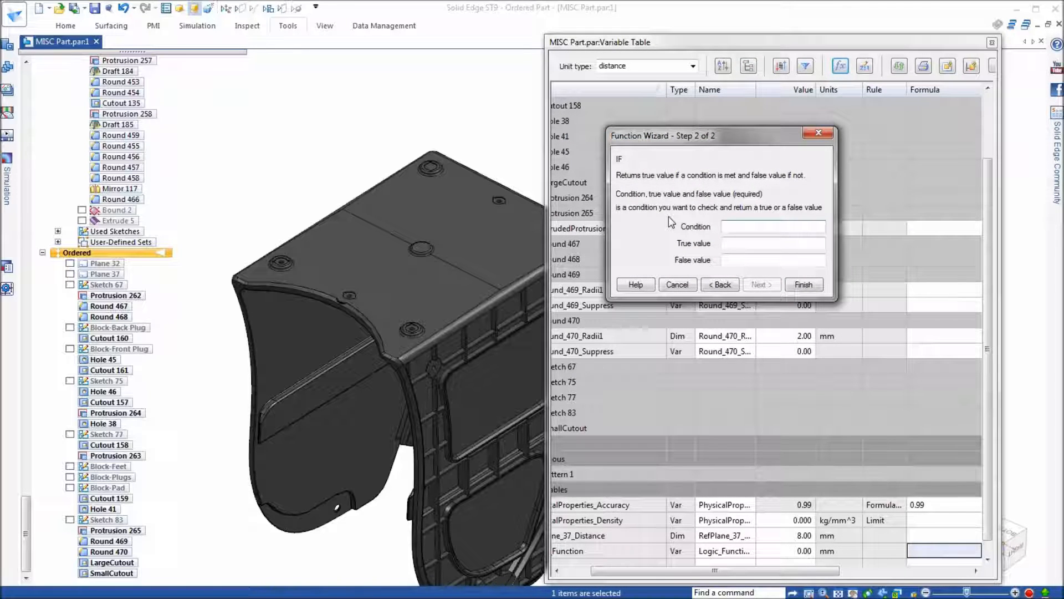
{"action": "left_click", "coordinate": [773, 226]}
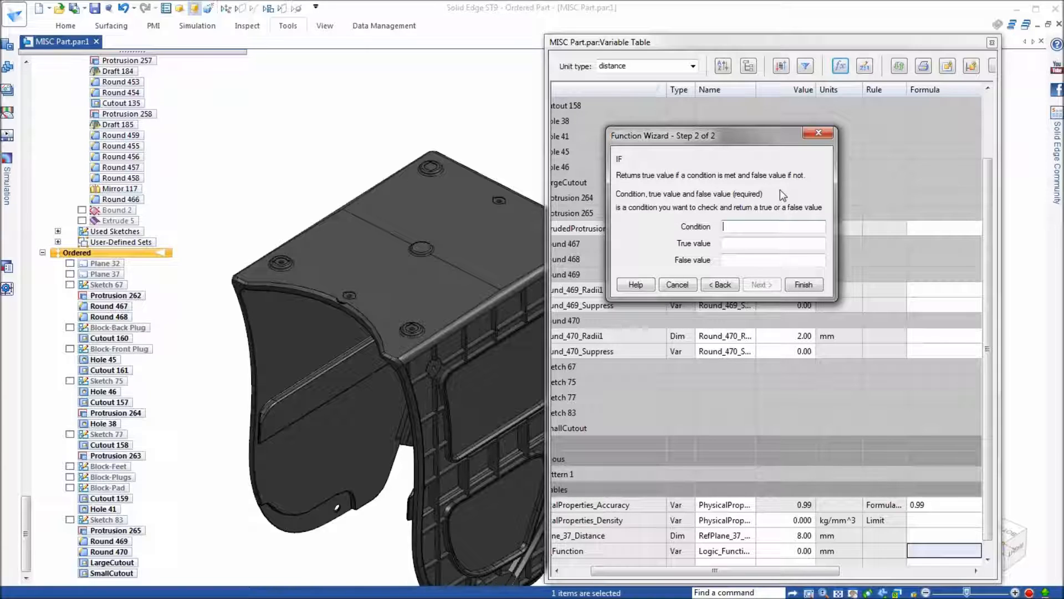
{"action": "mouse_move", "coordinate": [694, 143]}
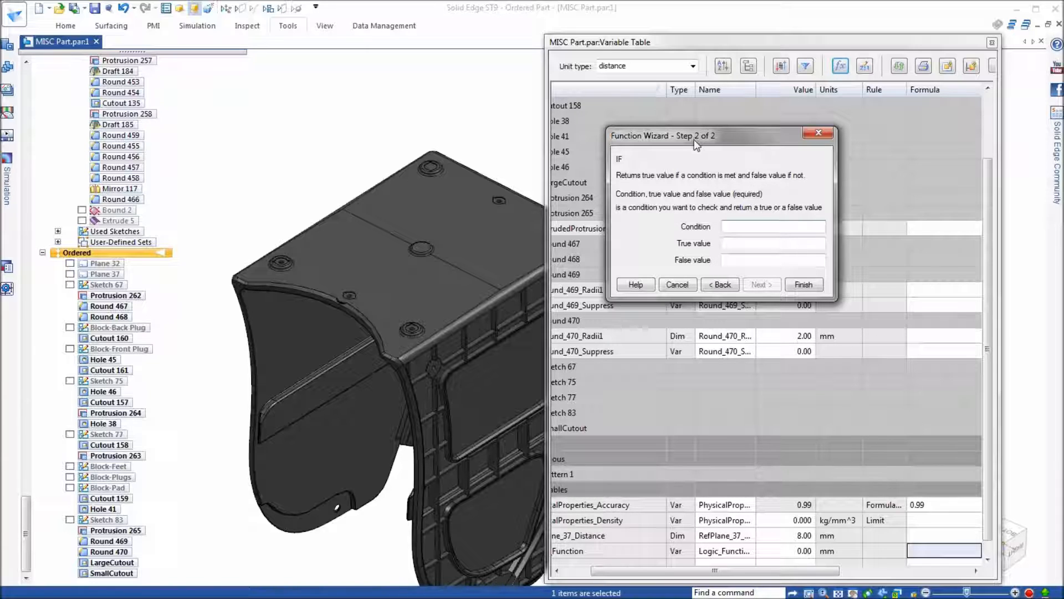
{"action": "left_click", "coordinate": [108, 306]}
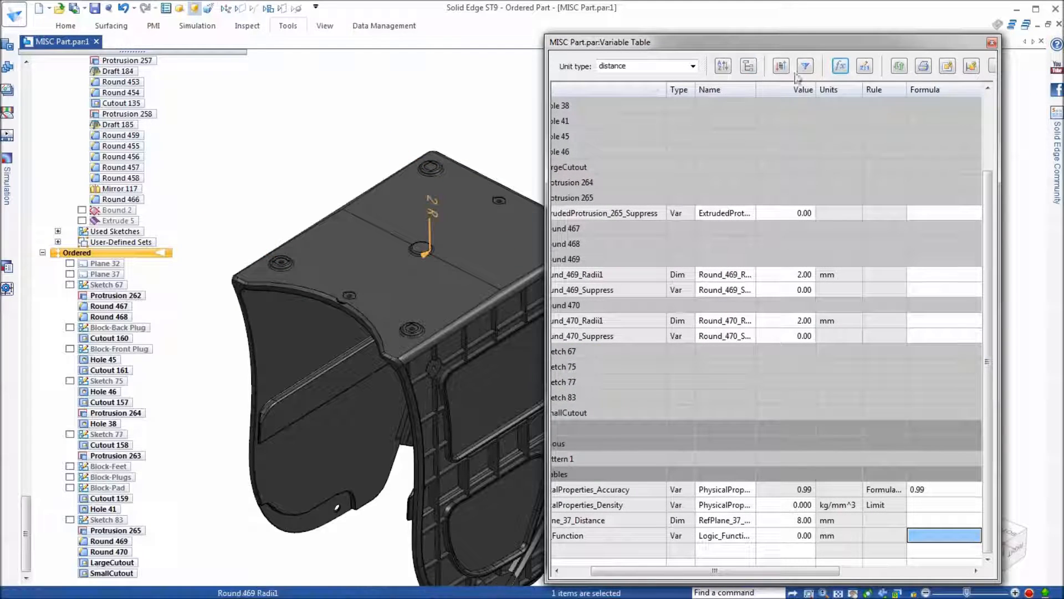
{"action": "left_click", "coordinate": [840, 66]}
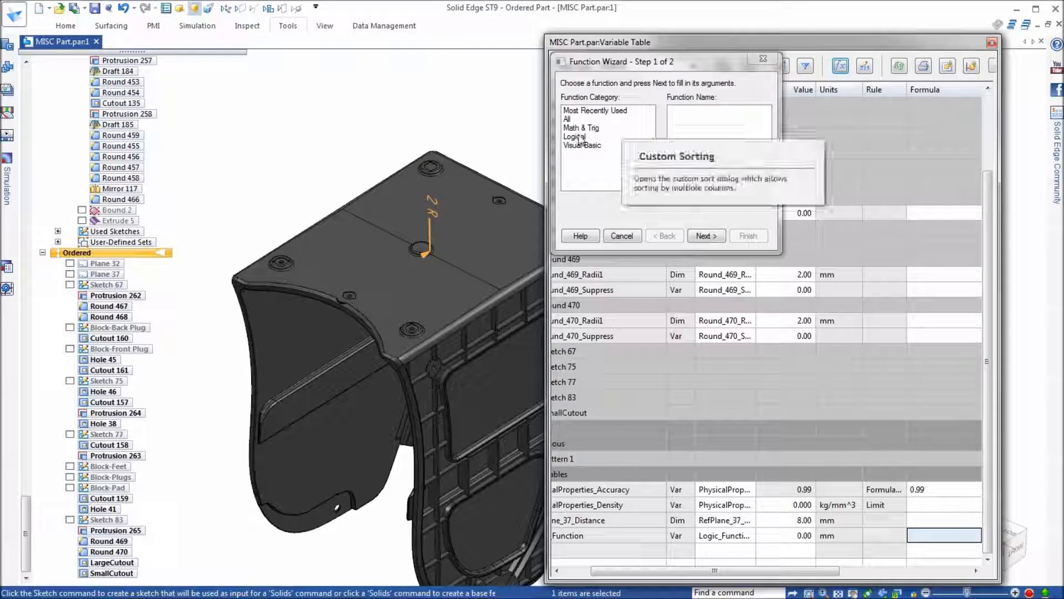
Build Logic_Function as IF(Foot_Distance>230, 1, 0) and apply it, giving the value 1.00
{"action": "left_click", "coordinate": [573, 137]}
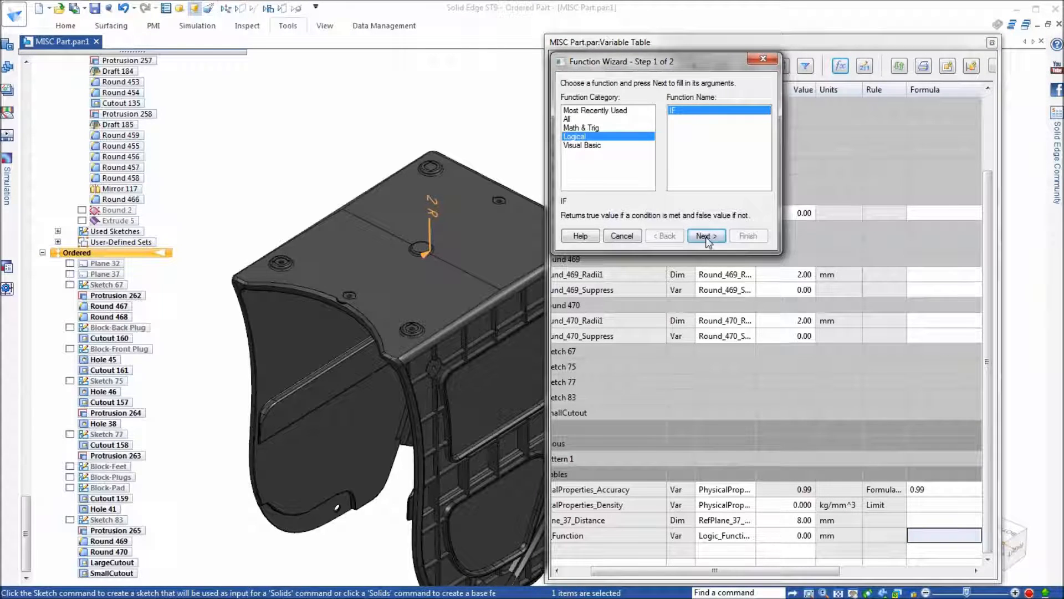
{"action": "left_click", "coordinate": [704, 235]}
{"action": "type", "text": "Foot_Distance>230"}
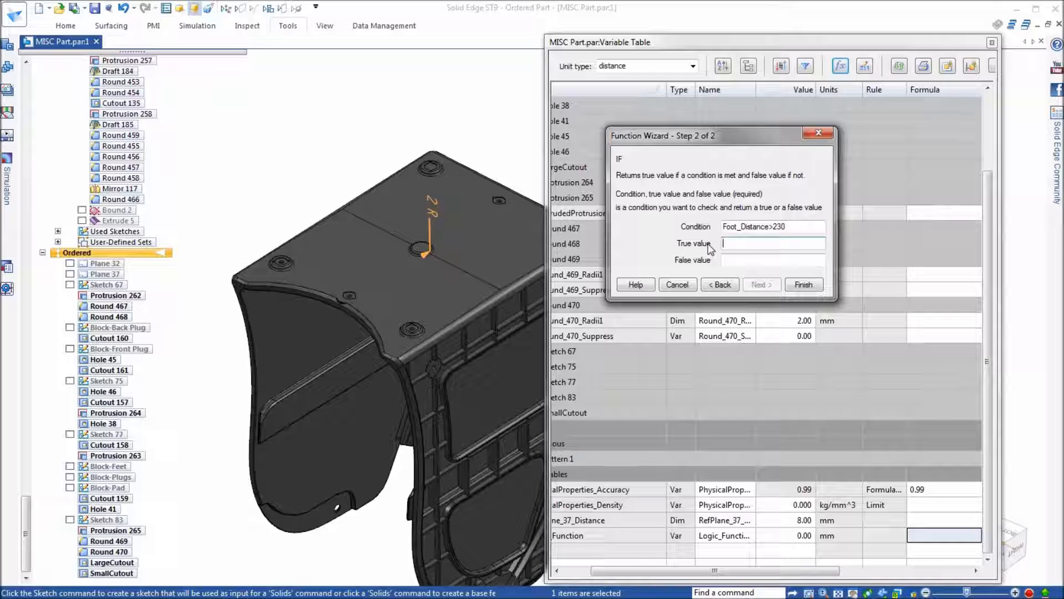
{"action": "type", "text": "1"}
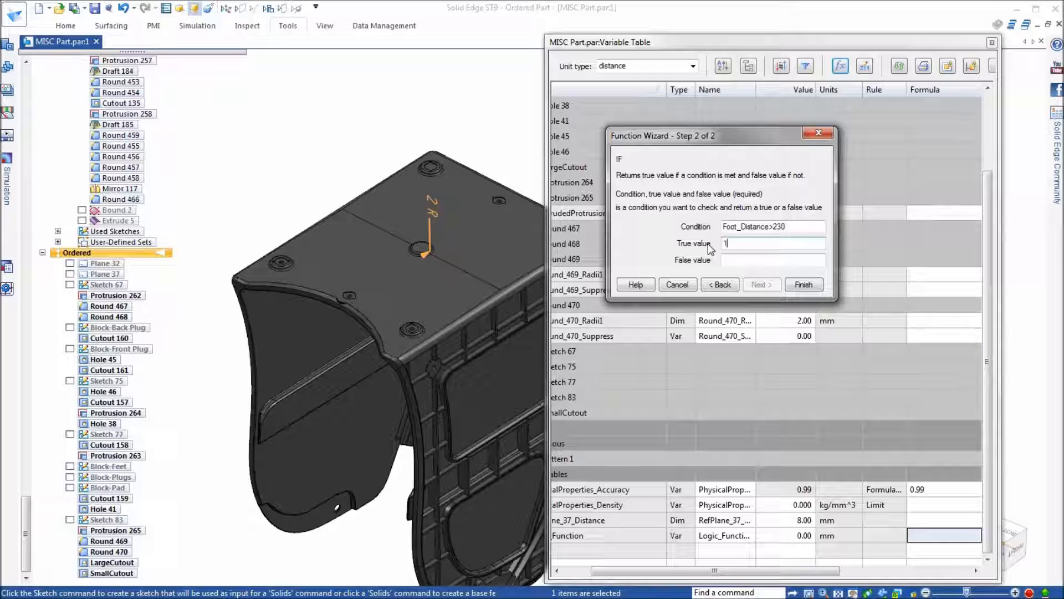
{"action": "type", "text": "0"}
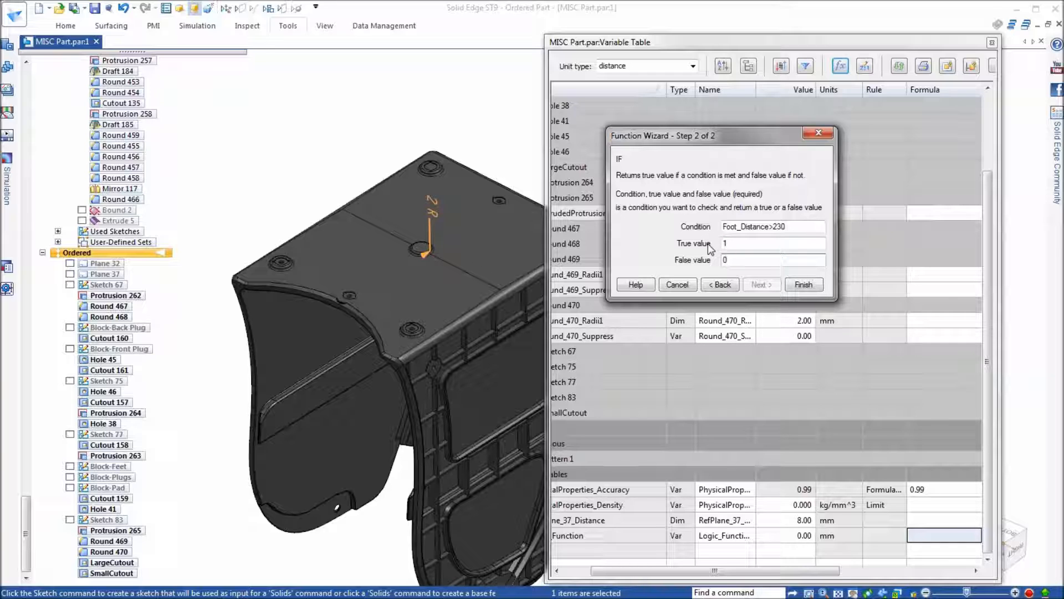
{"action": "left_click", "coordinate": [803, 285]}
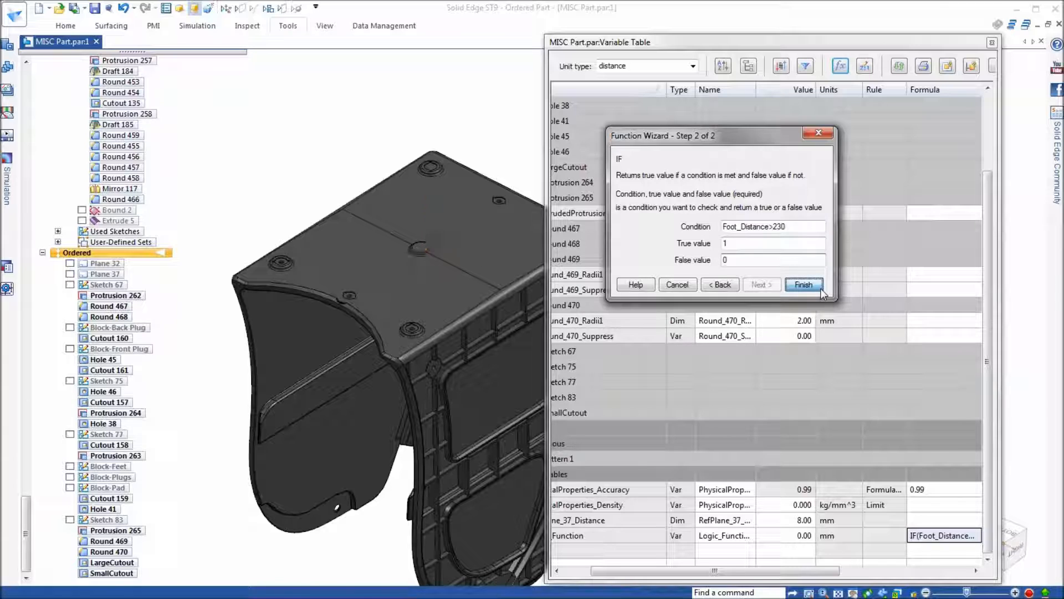
{"action": "left_click", "coordinate": [804, 284]}
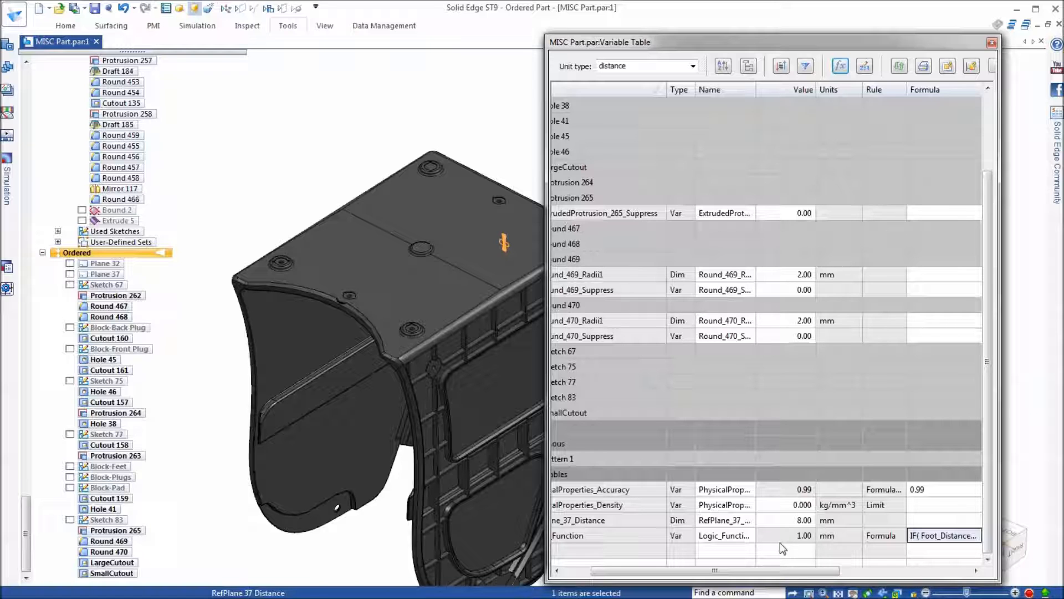
Enter Logic_Function as the formula for ExtrudedProtrusion_265_Suppress and dismiss the VBScript syntax error
{"action": "left_click_drag", "start_coordinate": [784, 570], "coordinate": [685, 569]}
{"action": "type", "text": "="}
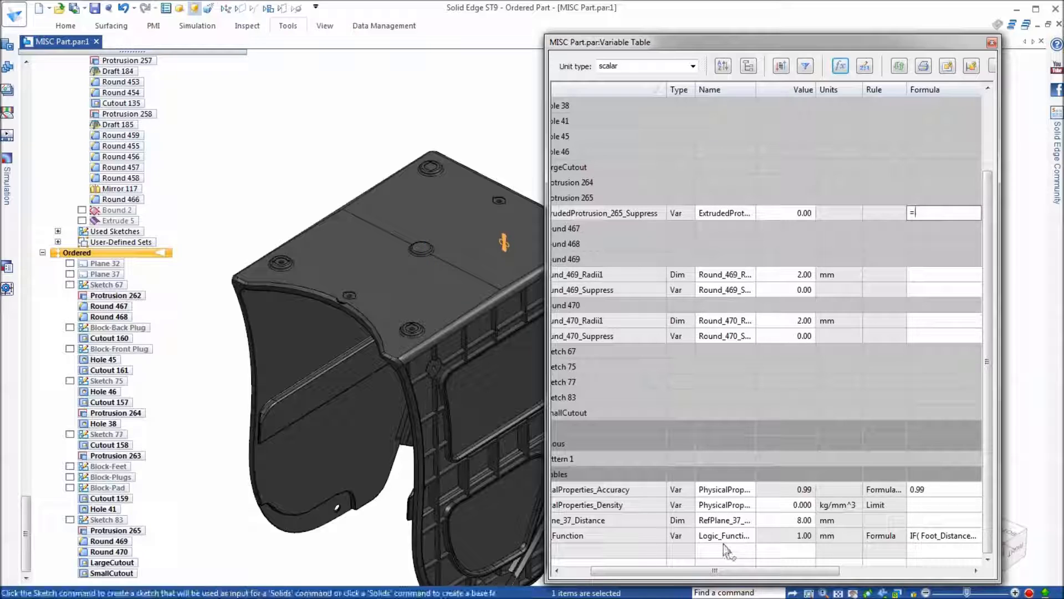
{"action": "type", "text": "Logic_Function\\"}
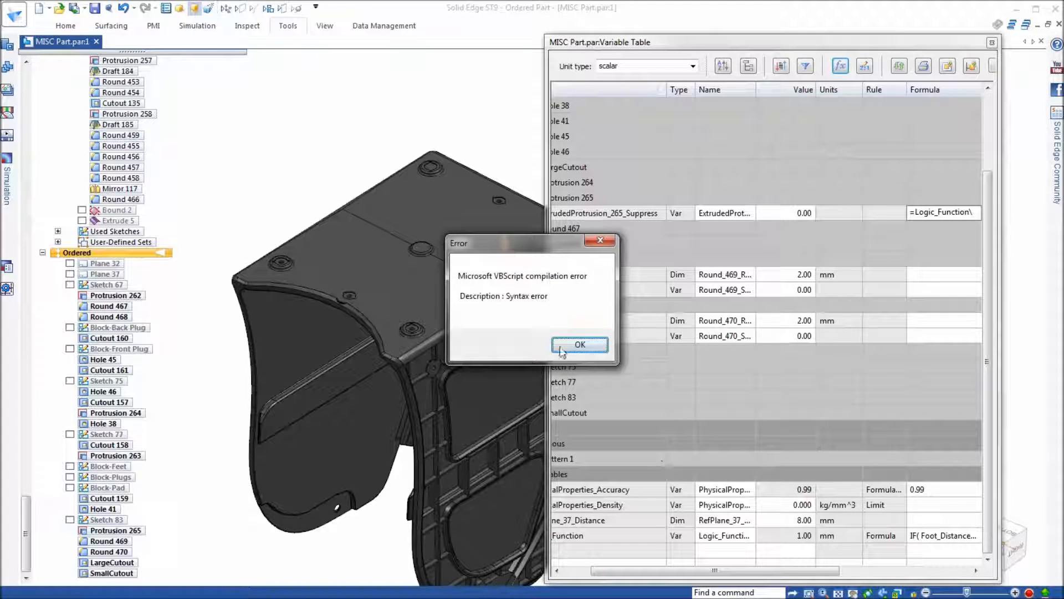
{"action": "left_click", "coordinate": [579, 345]}
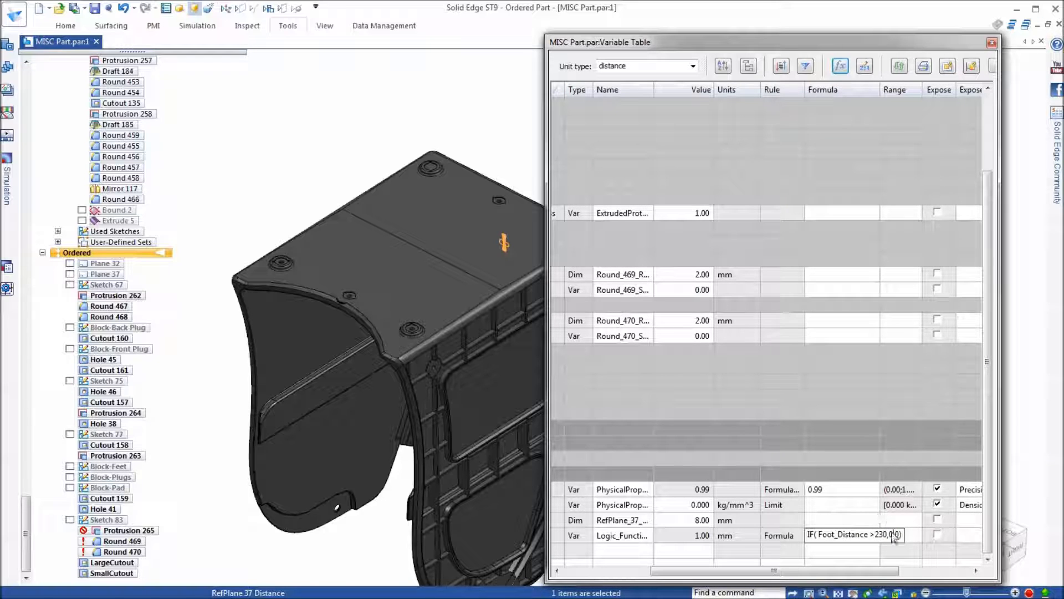
Adjust the IF arguments of Logic_Function so it evaluates to 0.00
{"action": "type", "text": ",1"}
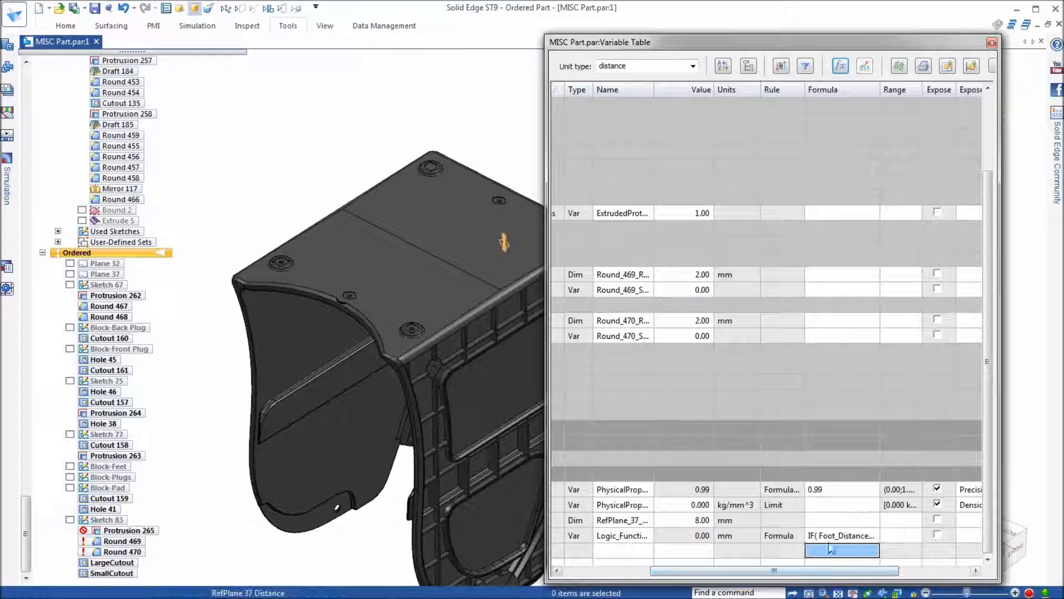
{"action": "scroll", "scroll_direction": "left", "scroll_amount": 3}
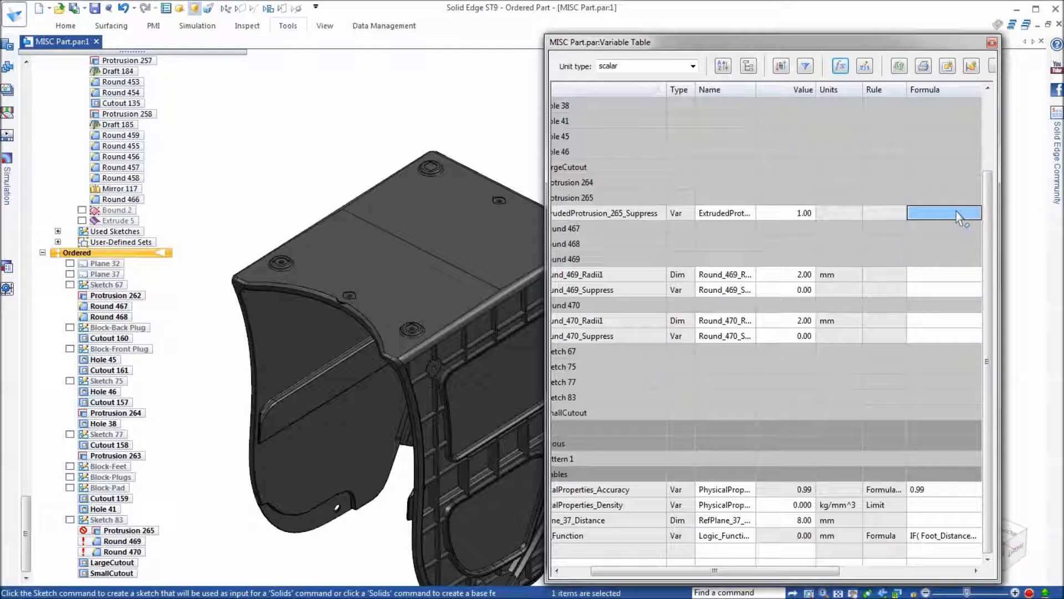
Drive the three _Suppress variables with =Logic_Function and expand Sketch 67 to show Foot_Distance at 250 mm
{"action": "type", "text": "=Logic_Function"}
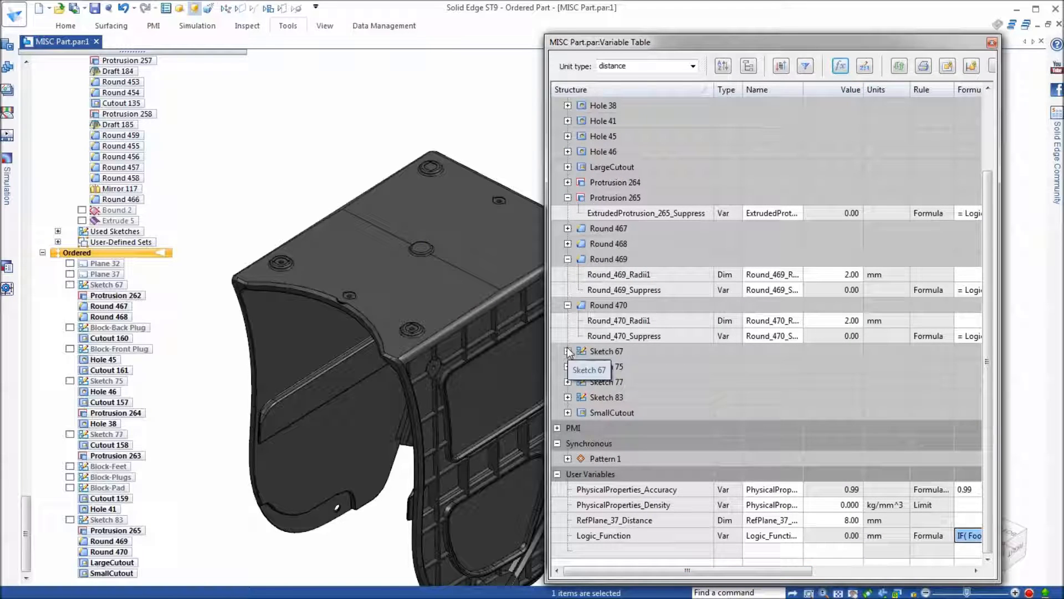
{"action": "left_click", "coordinate": [568, 352]}
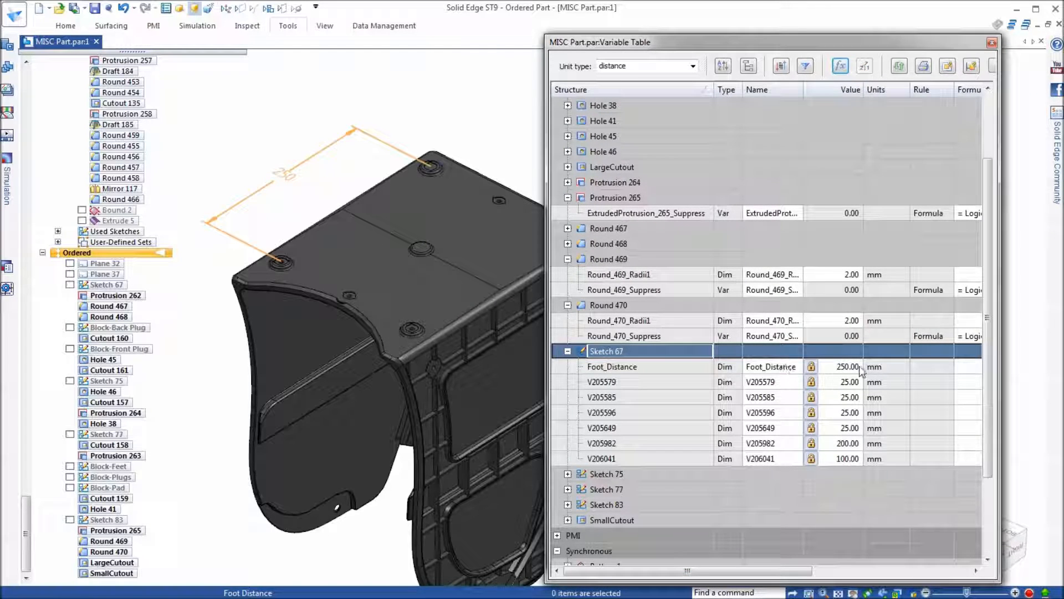